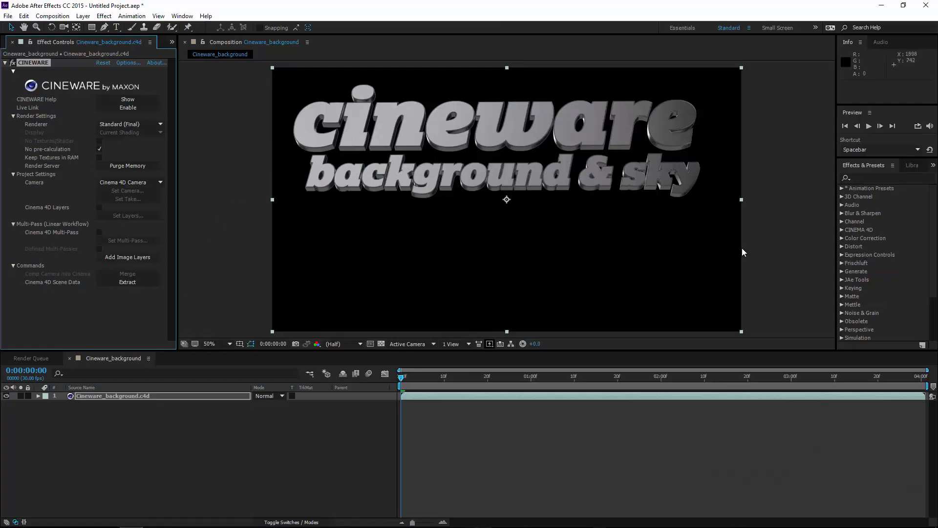
mouse_move(735, 116)
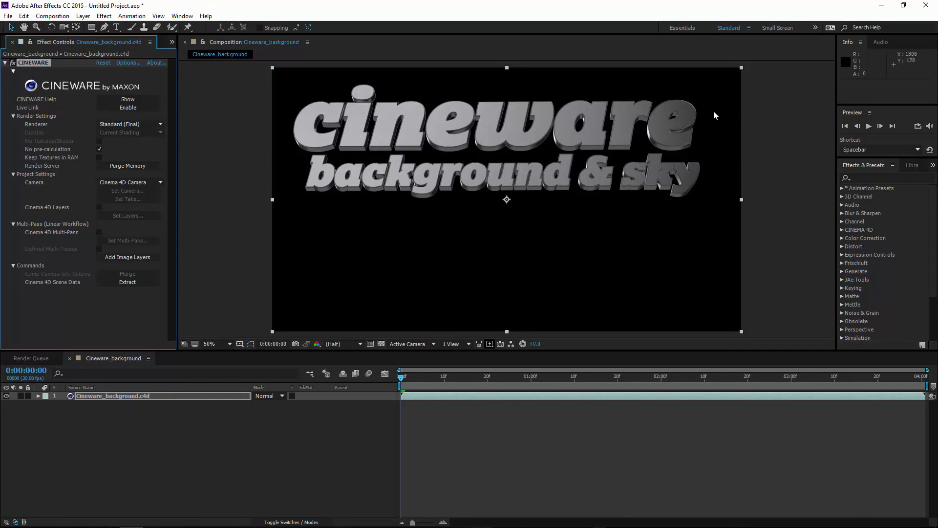
mouse_move(717, 126)
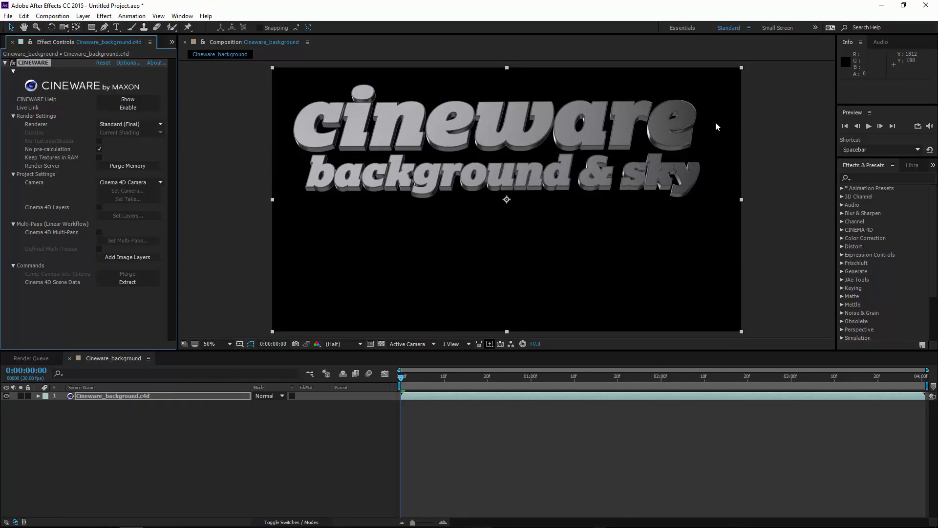
mouse_move(718, 123)
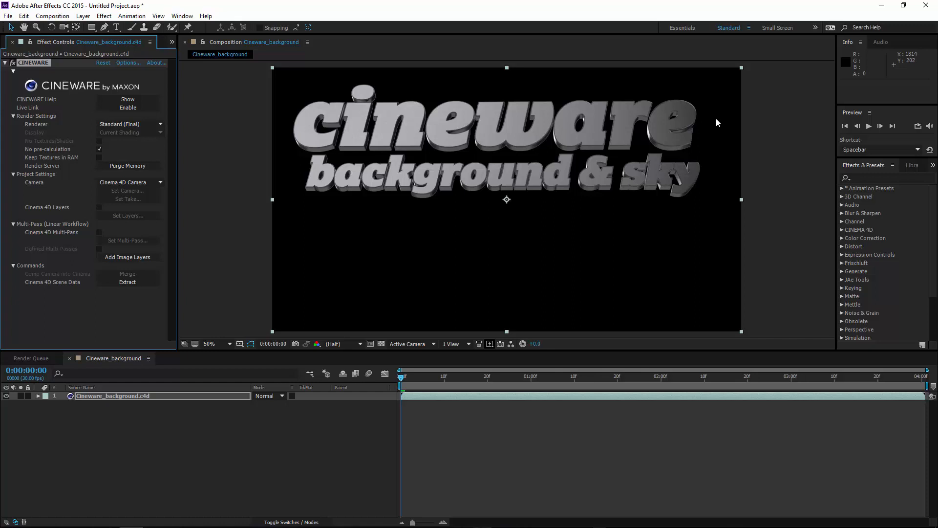
mouse_move(713, 127)
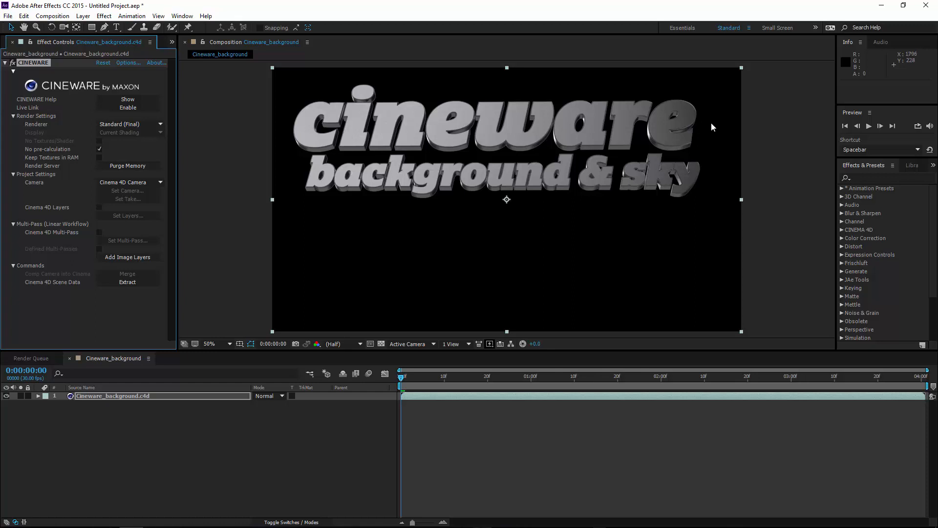
mouse_move(714, 120)
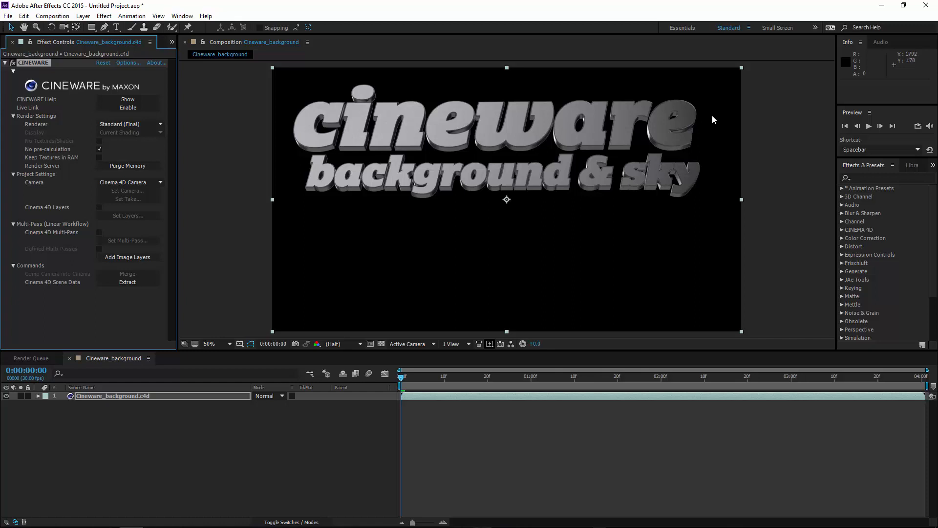
mouse_move(713, 118)
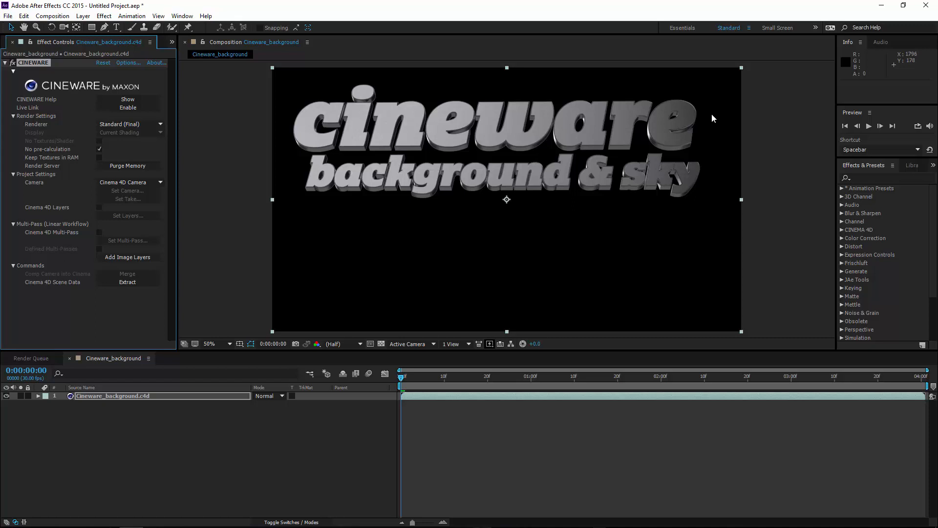
mouse_move(707, 115)
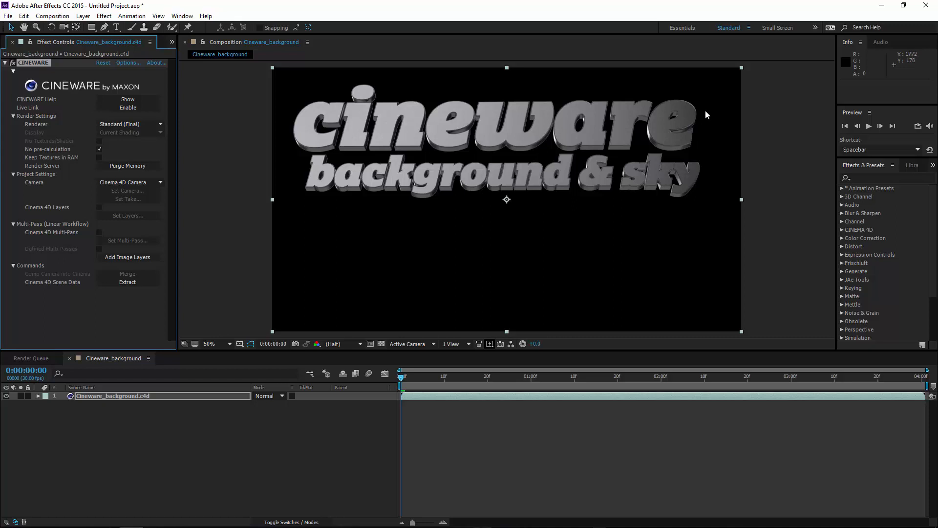
mouse_move(479, 133)
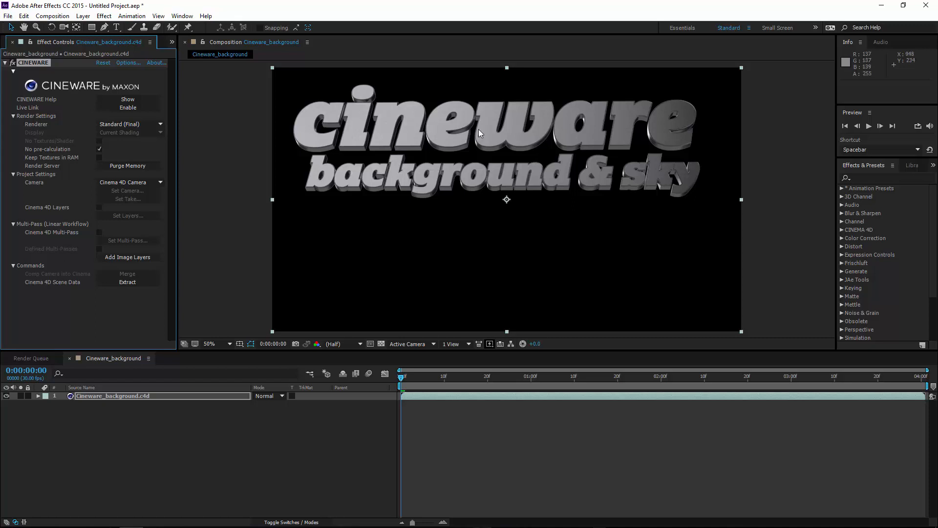
mouse_move(3, 47)
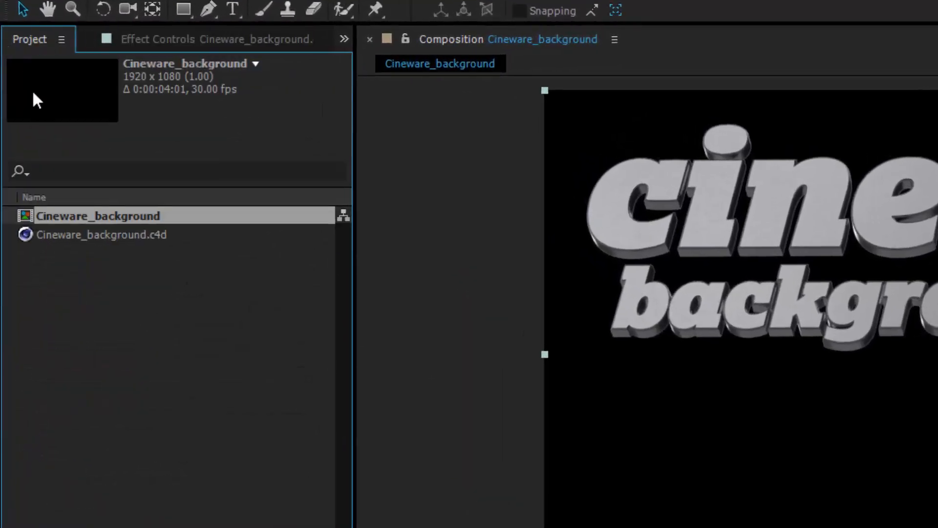
Bring up the main Interpret Footage settings for Cineware_background.c4d from the Project panel
click(97, 216)
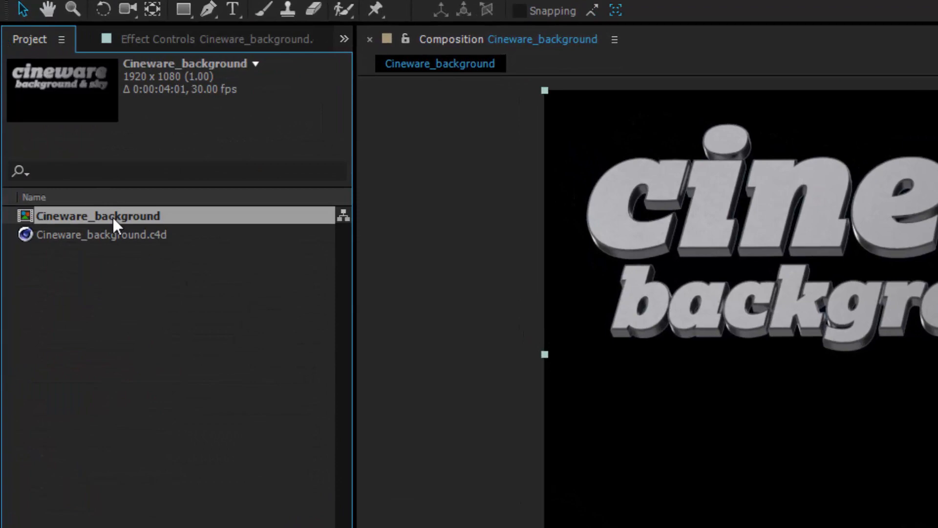
right_click(101, 234)
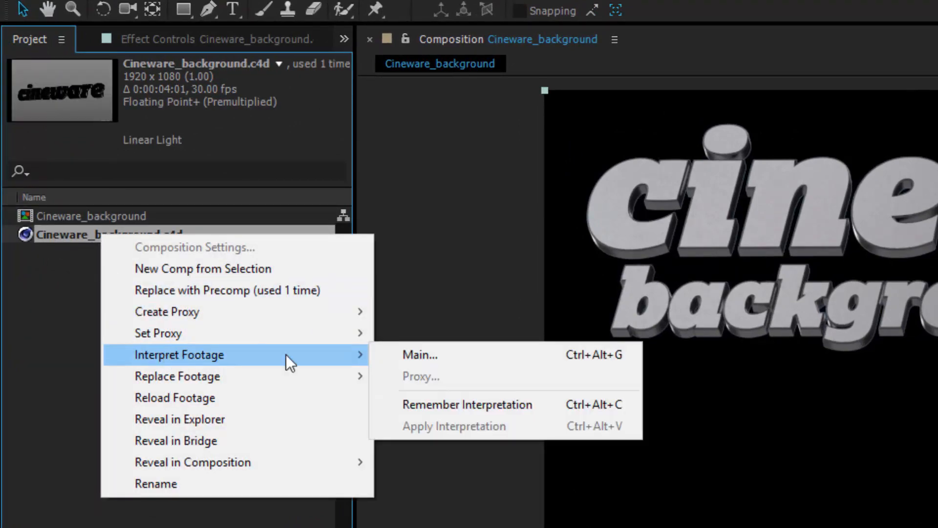
click(419, 354)
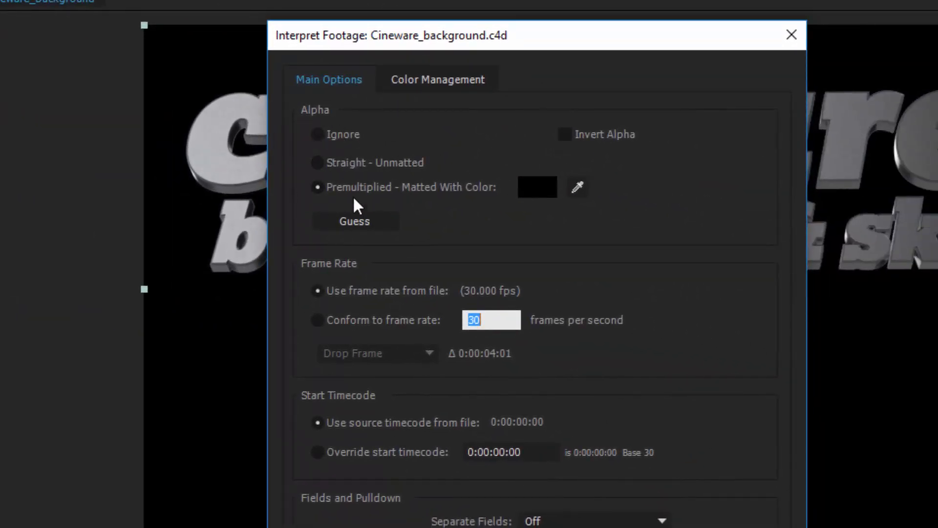
Set the C4D footage's Alpha to Ignore so the cloudy sky shows behind the text
click(317, 134)
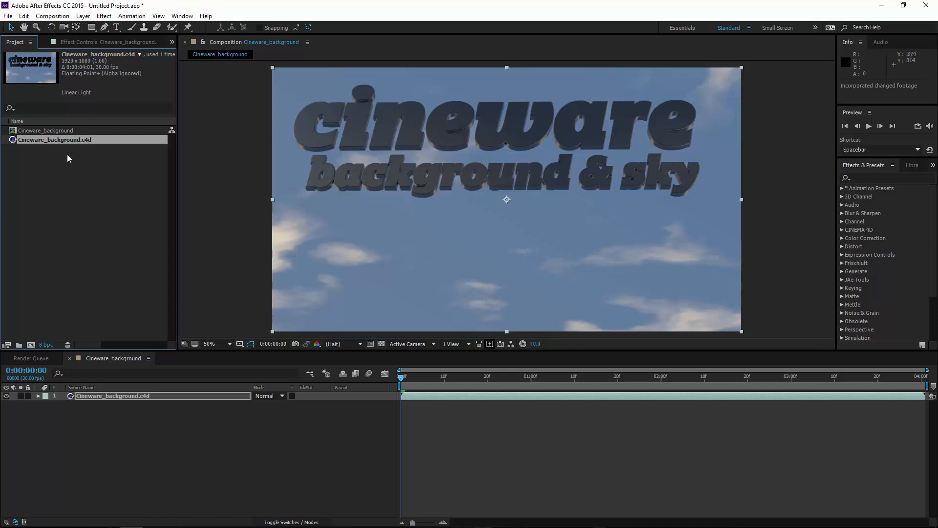
Reinterpret Cineware_background.c4d with Premultiplied alpha so the text sits on black again
right_click(54, 139)
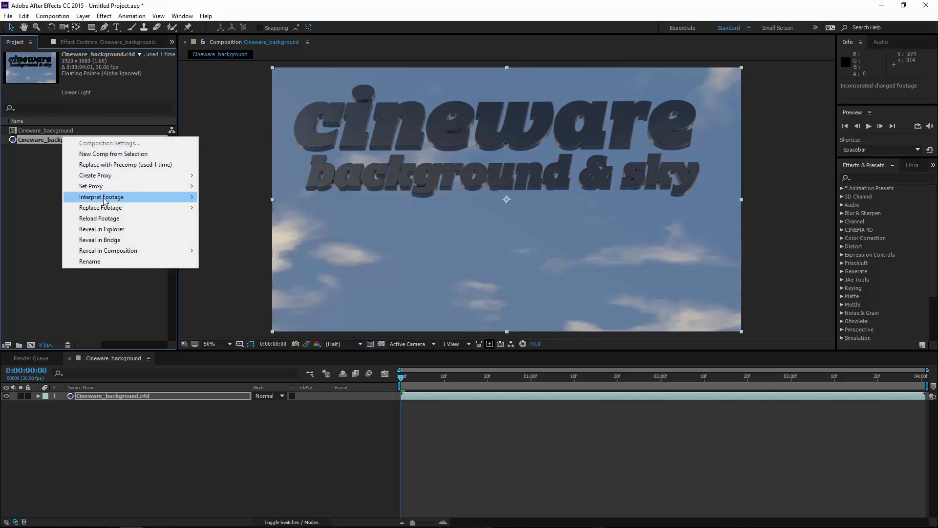
click(101, 197)
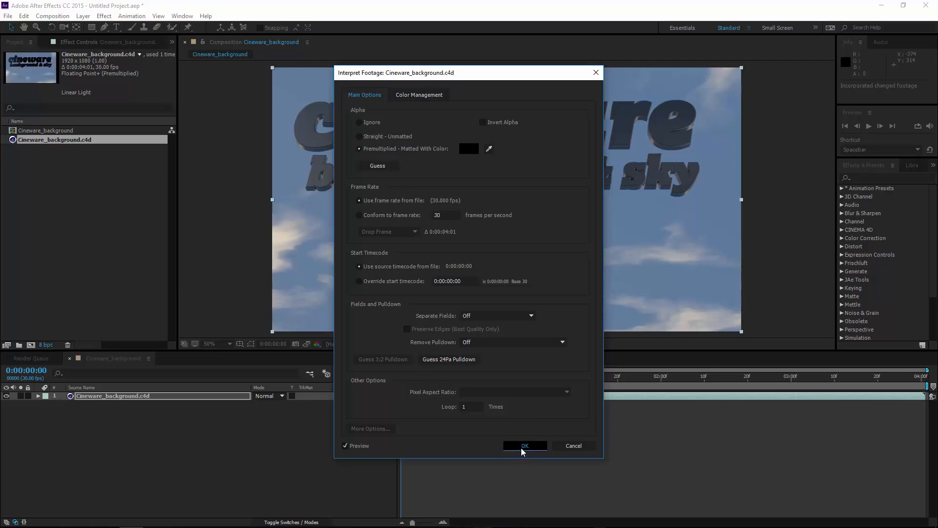
click(524, 446)
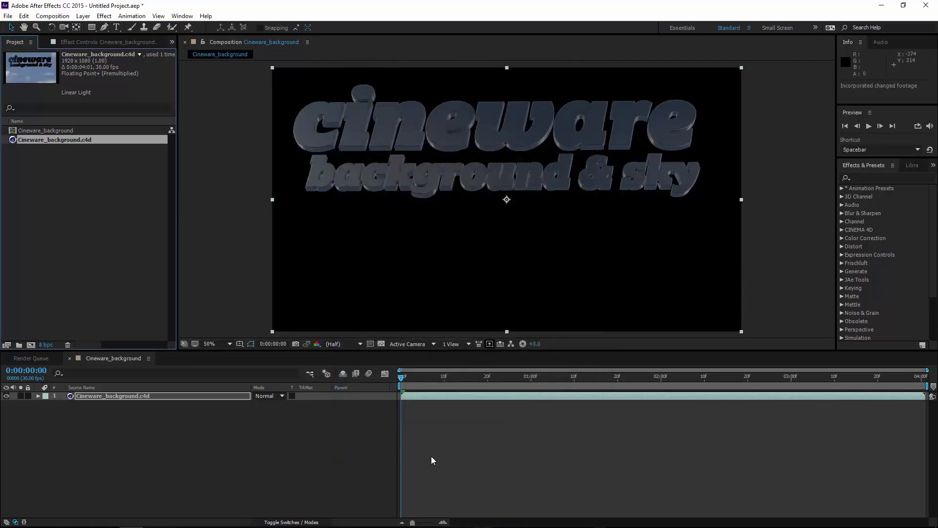